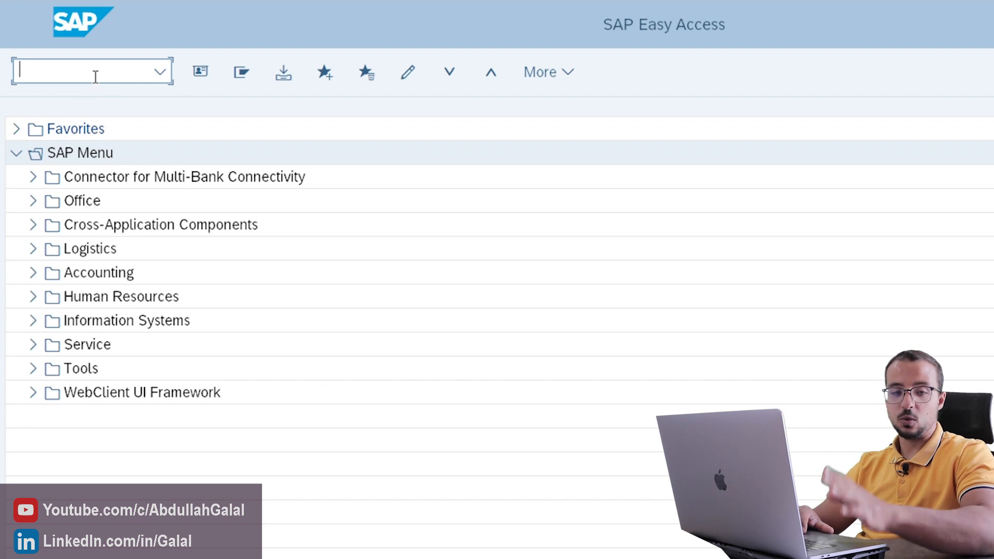
mouse_move(88, 97)
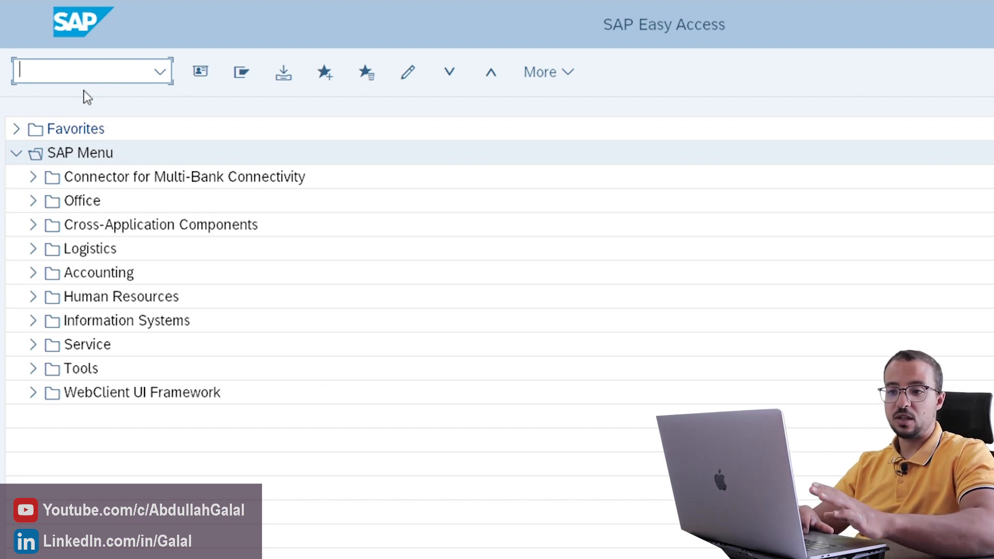
mouse_move(108, 71)
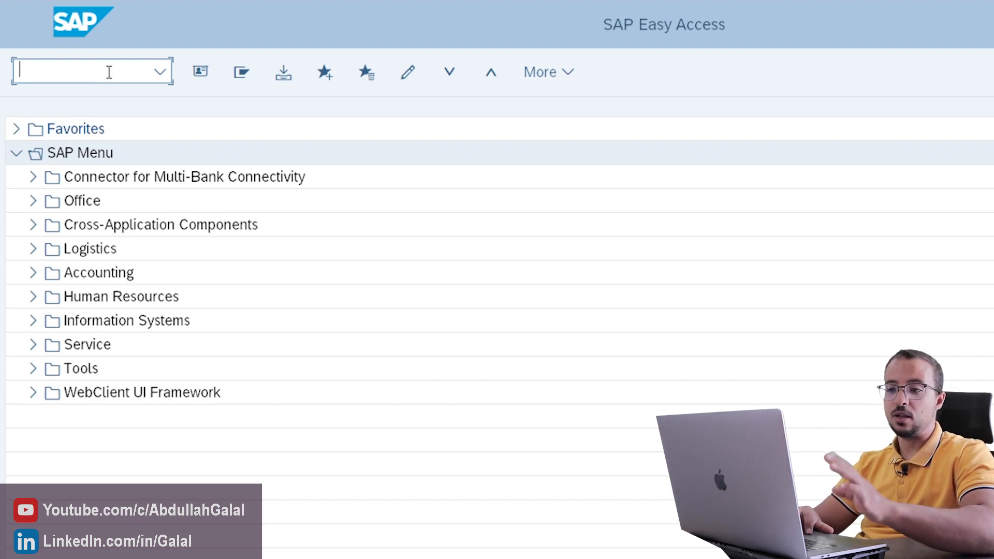
mouse_move(183, 70)
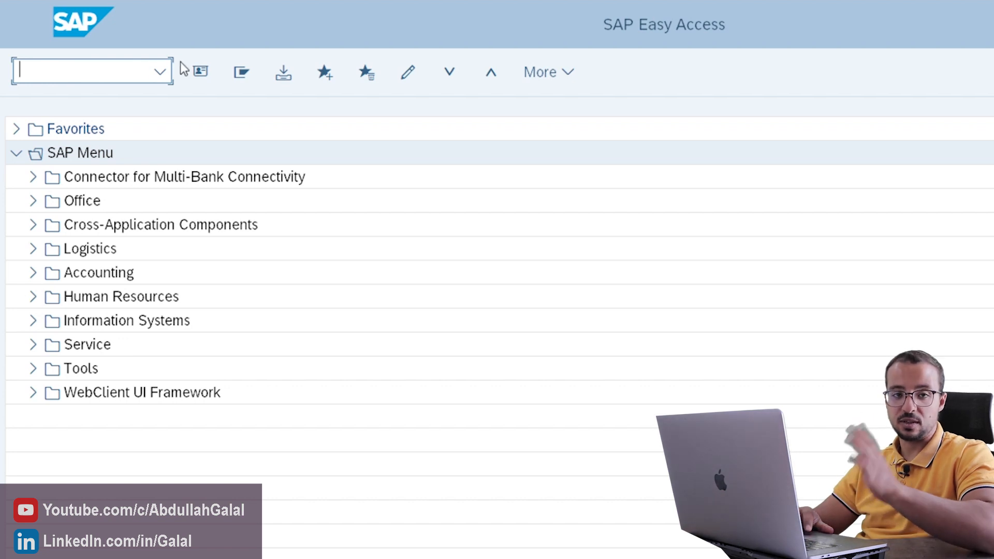
Step: Open SE16N General Table Display, go back to Easy Access, and enter SE16N again
click(539, 71)
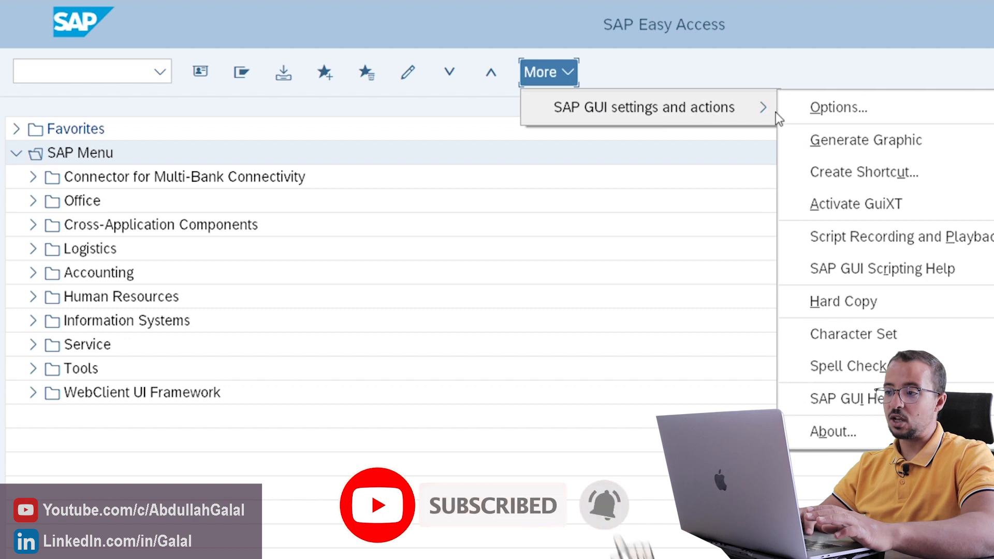
click(838, 107)
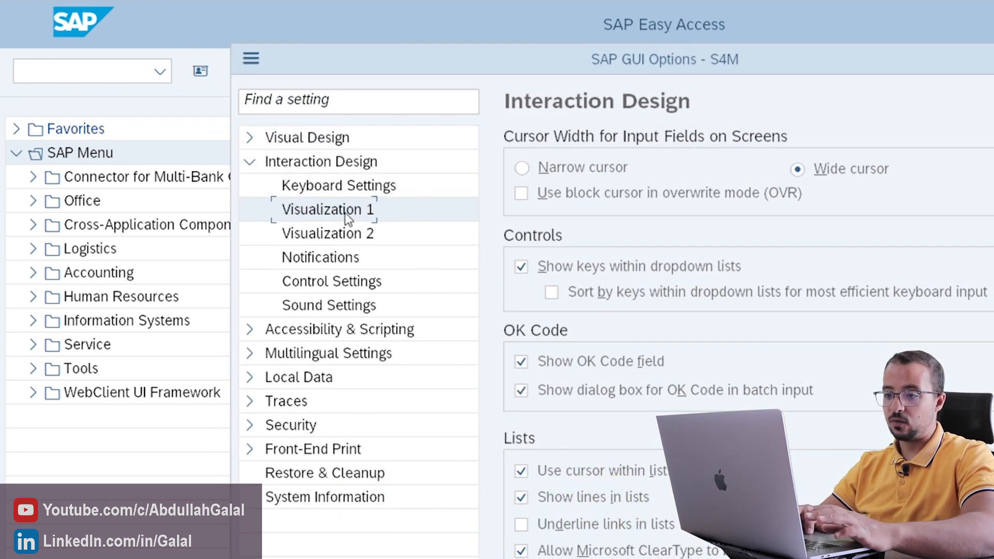
mouse_move(576, 338)
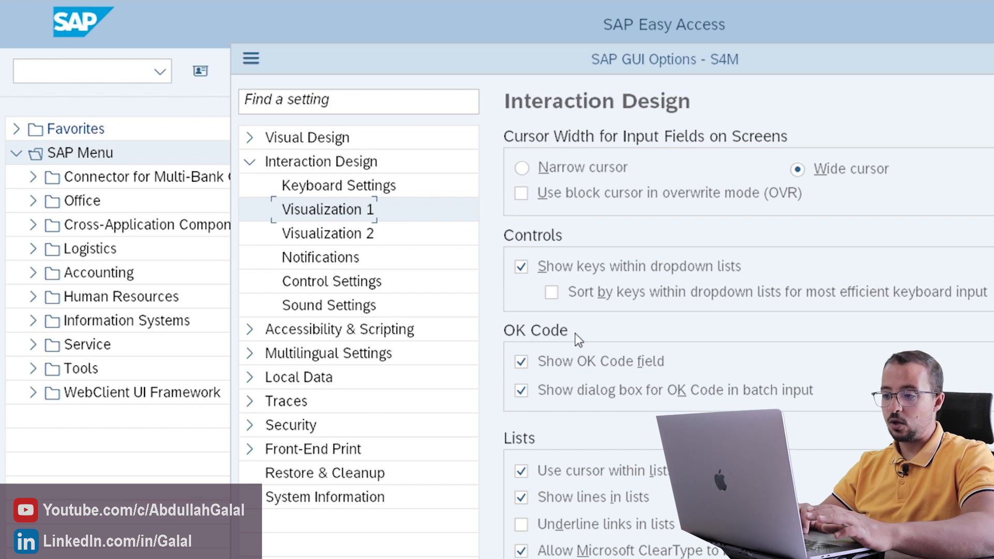
mouse_move(533, 355)
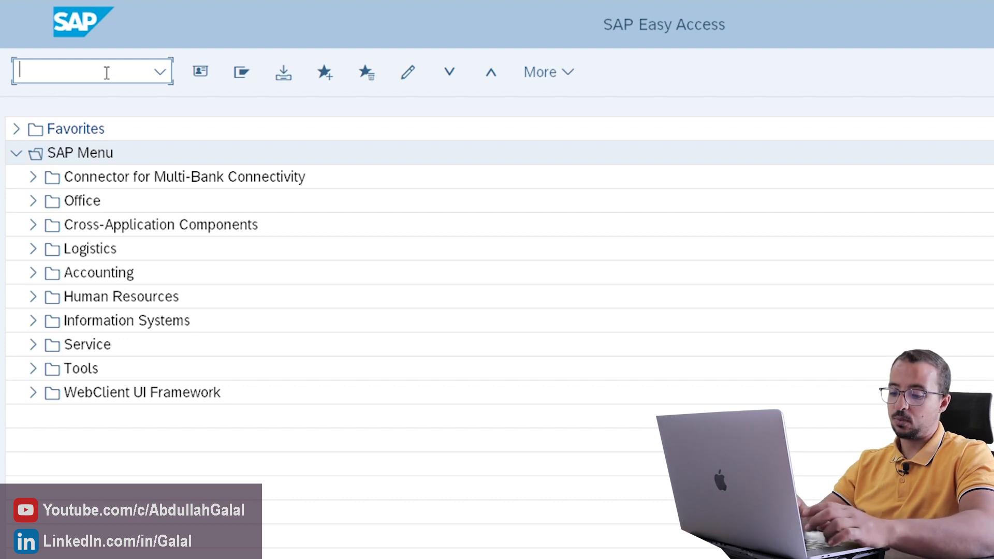
text(SE16N)
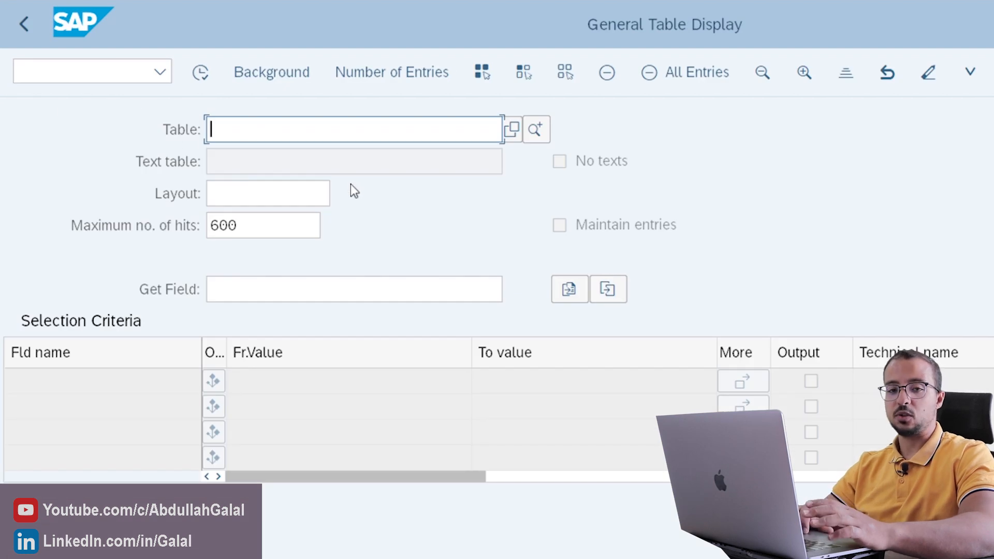
mouse_move(171, 101)
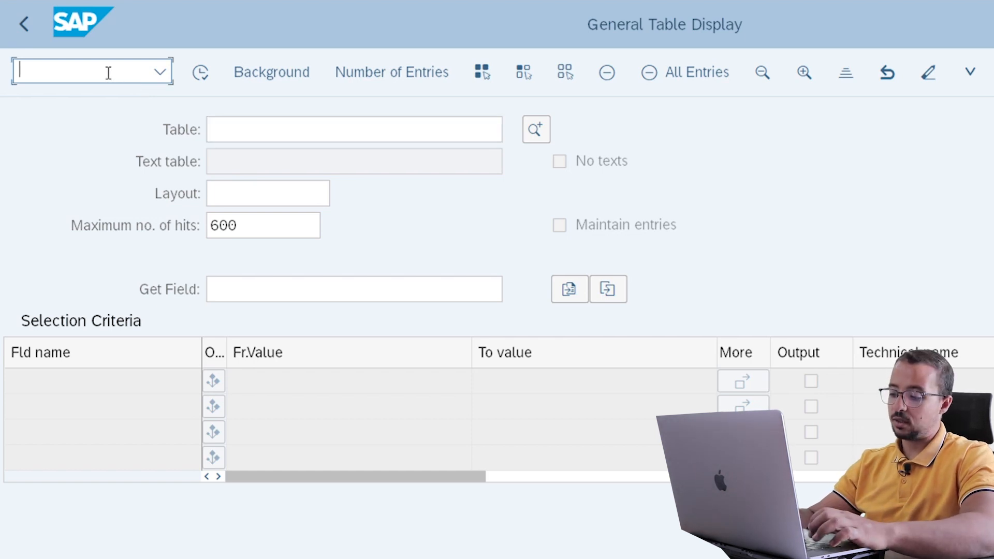
click(23, 24)
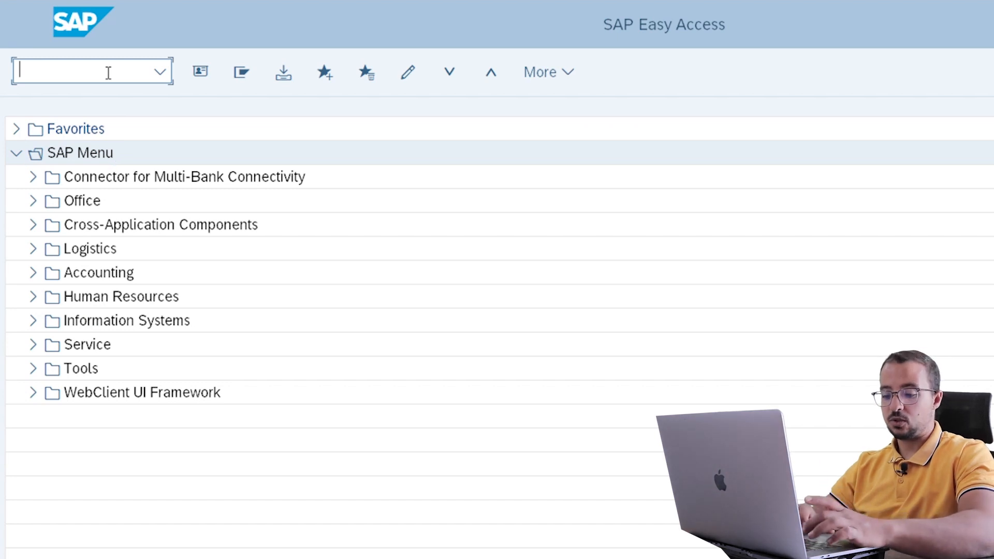
text(SE16N)
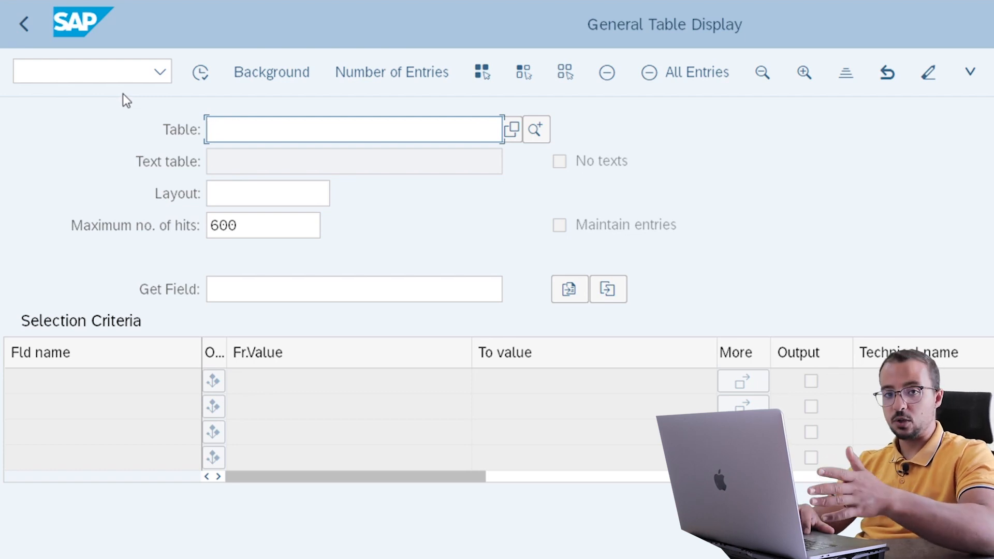
click(93, 71)
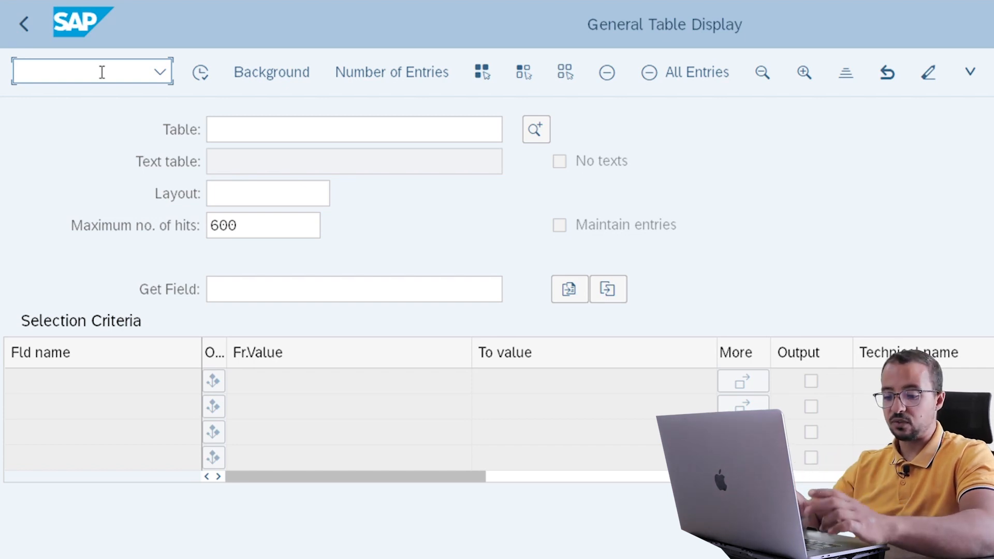
Step: Replace the table display with FB50 via /N, opening G/L document entry for AG01
text(fb)
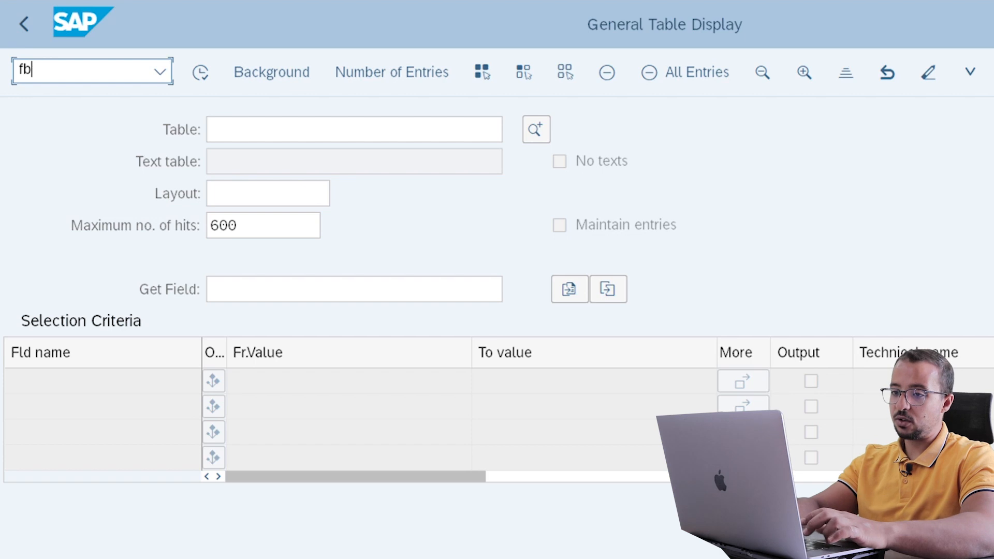
click(353, 130)
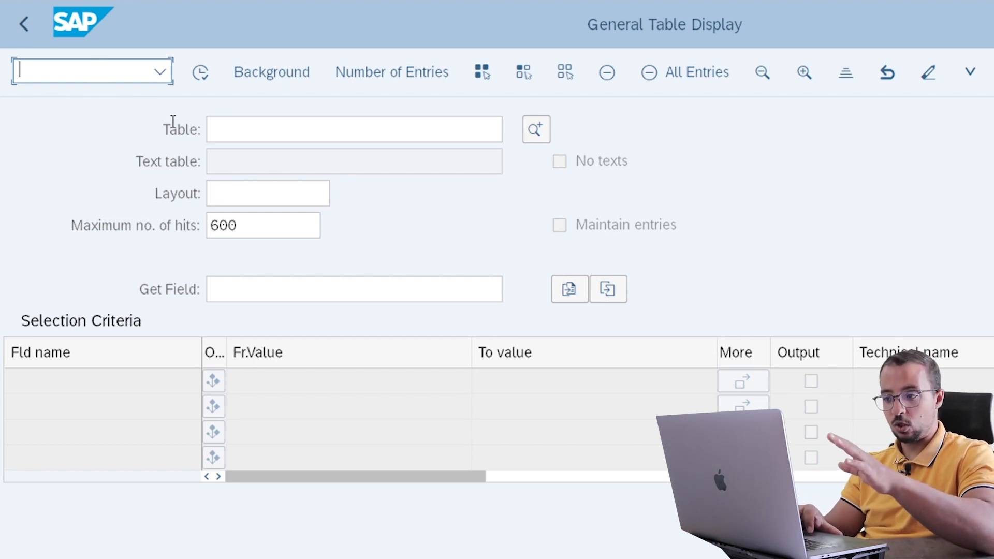
mouse_move(121, 148)
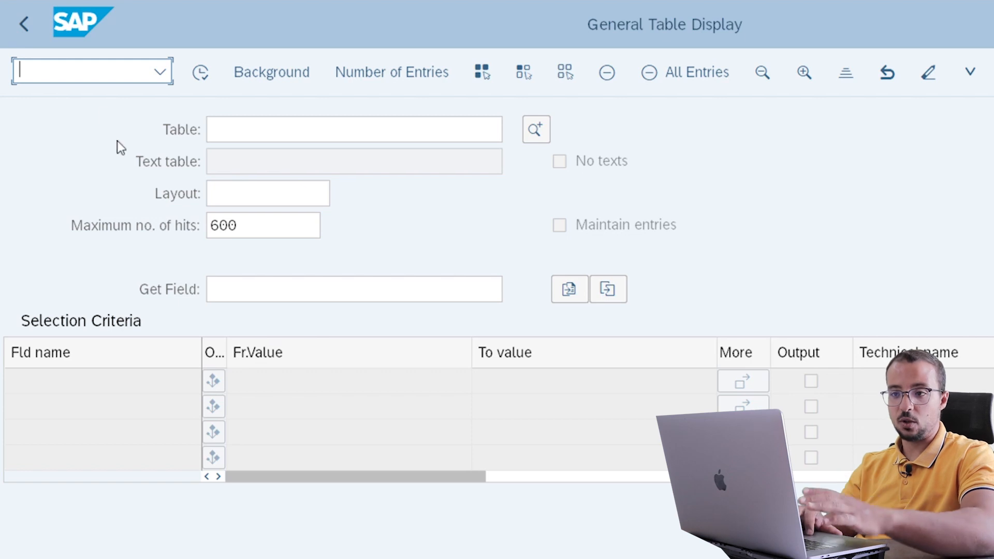
text(/N)
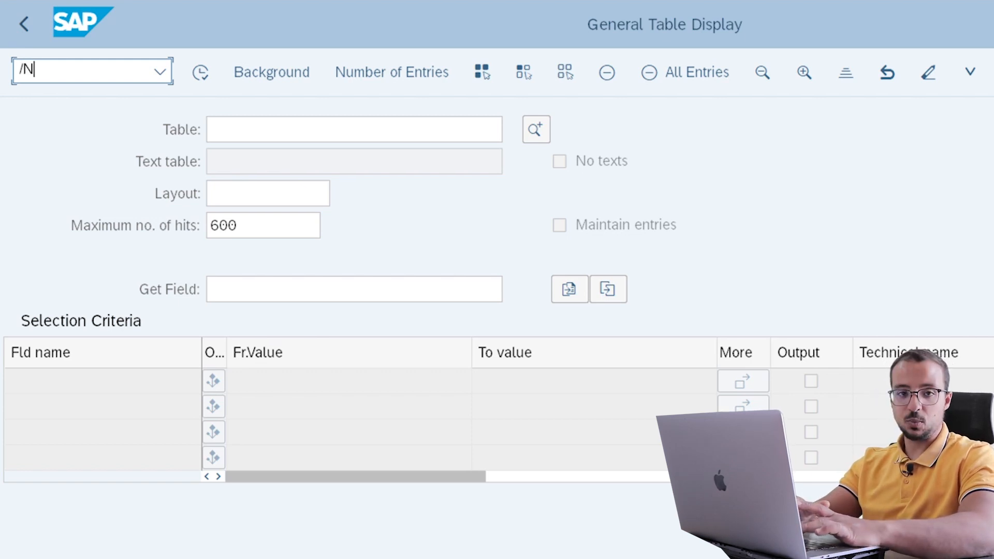
text(FB5)
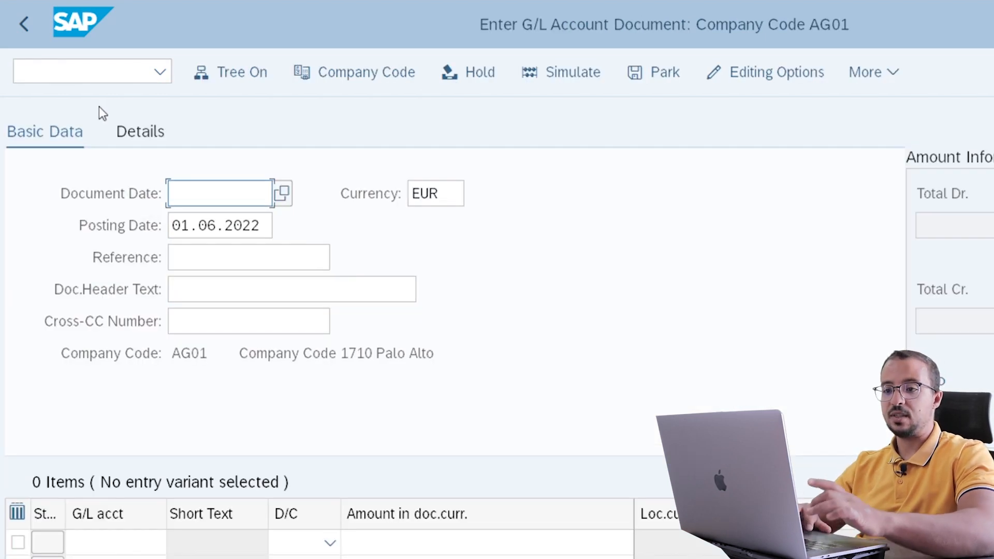
mouse_move(222, 172)
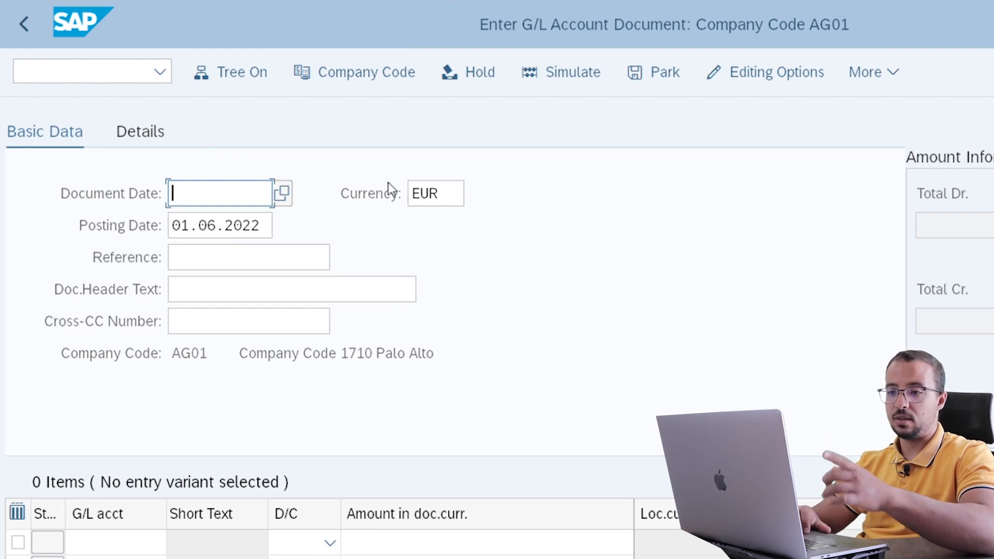
click(86, 71)
text(/)
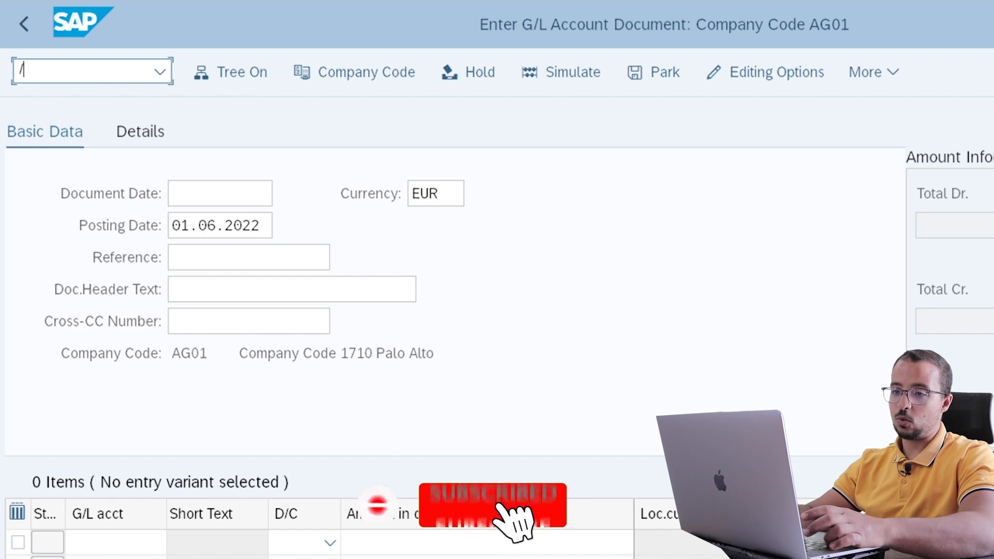
Step: Close the General Table Display session from Task View and switch back to G/L document entry
text(O)
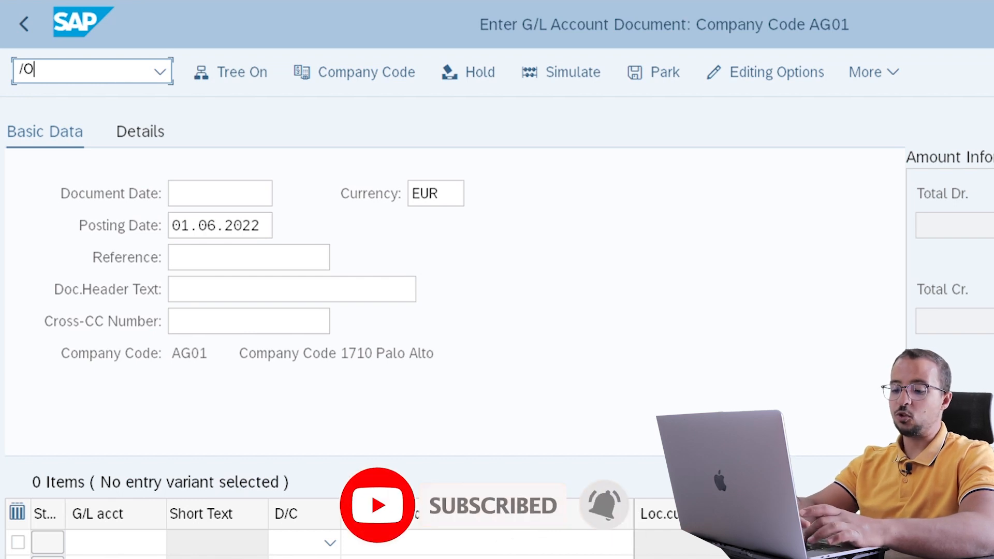
text(SE)
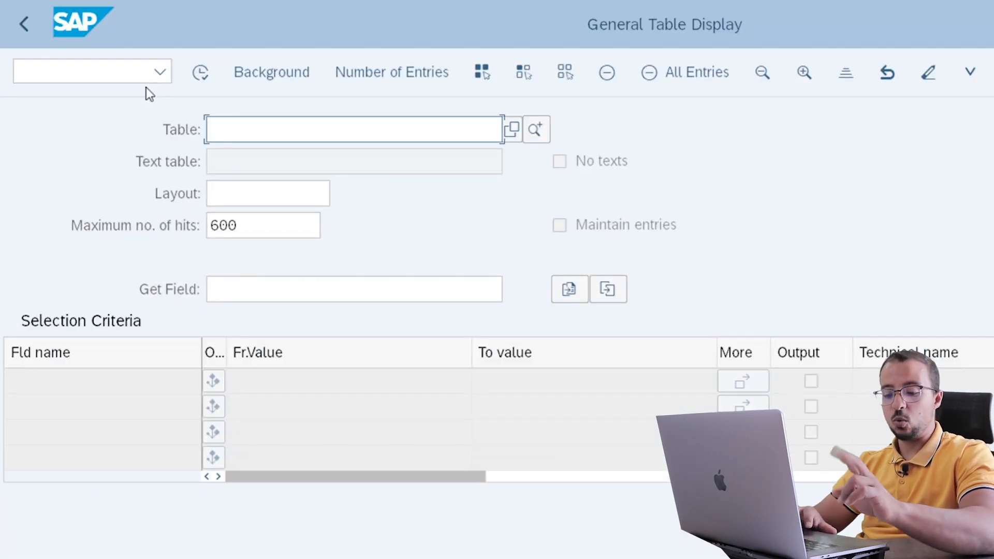
click(353, 129)
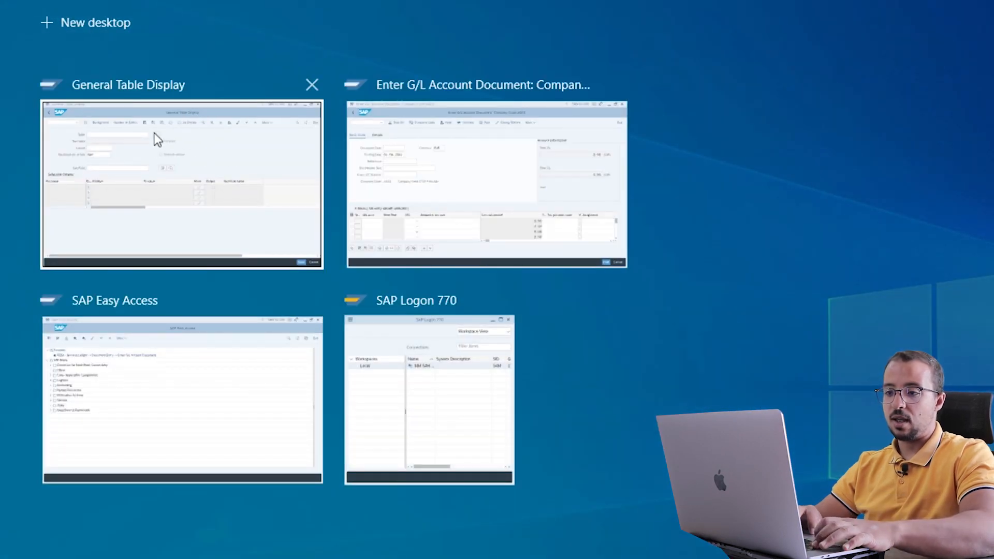
mouse_move(180, 131)
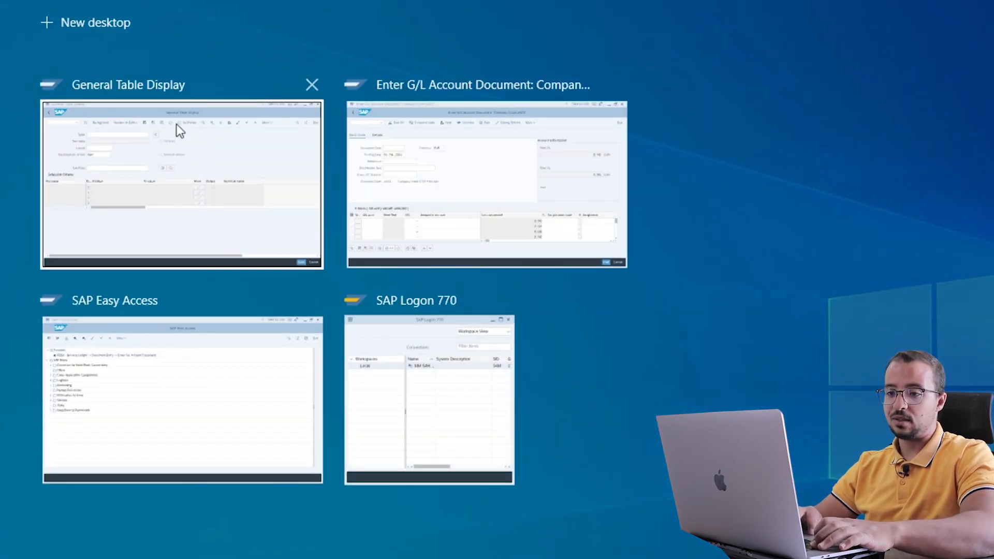
mouse_move(494, 109)
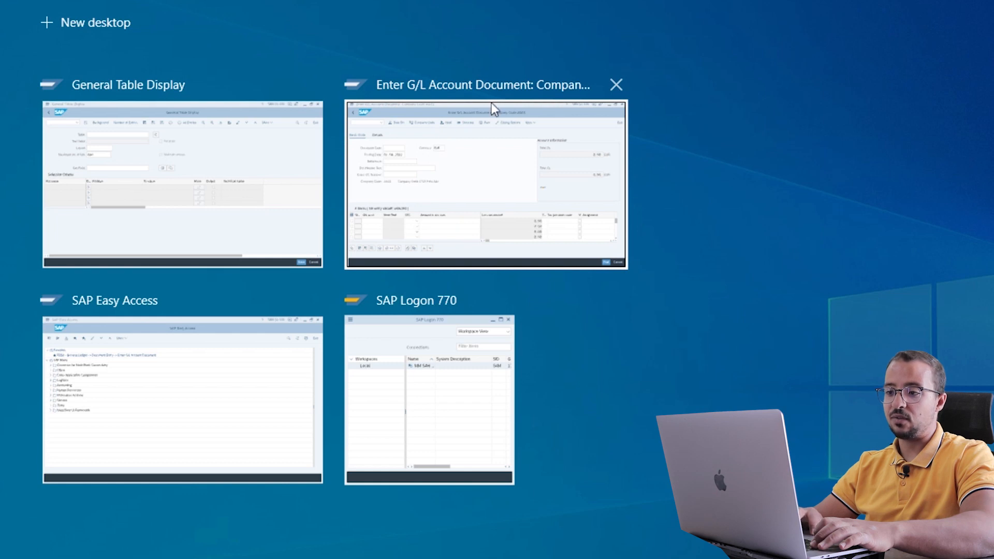
mouse_move(282, 214)
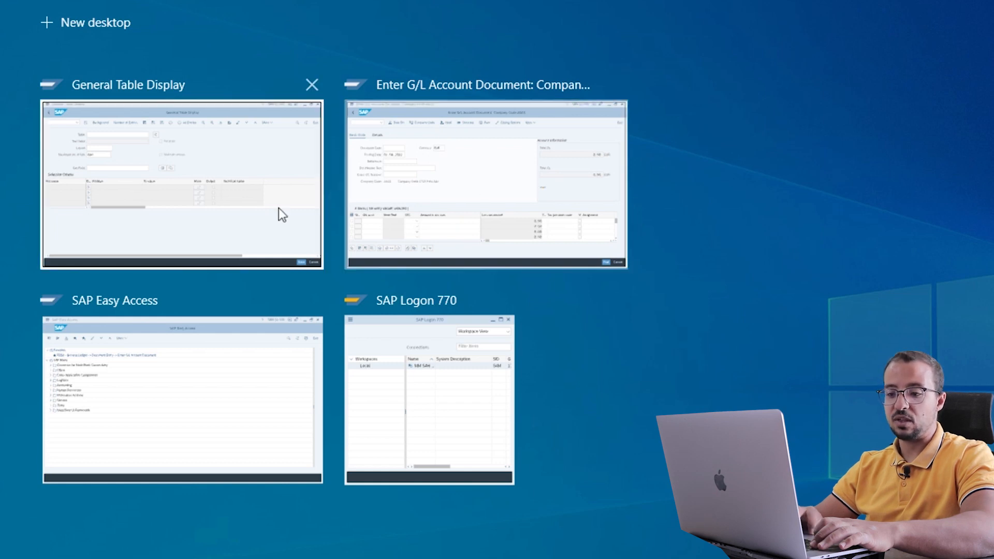
mouse_move(406, 238)
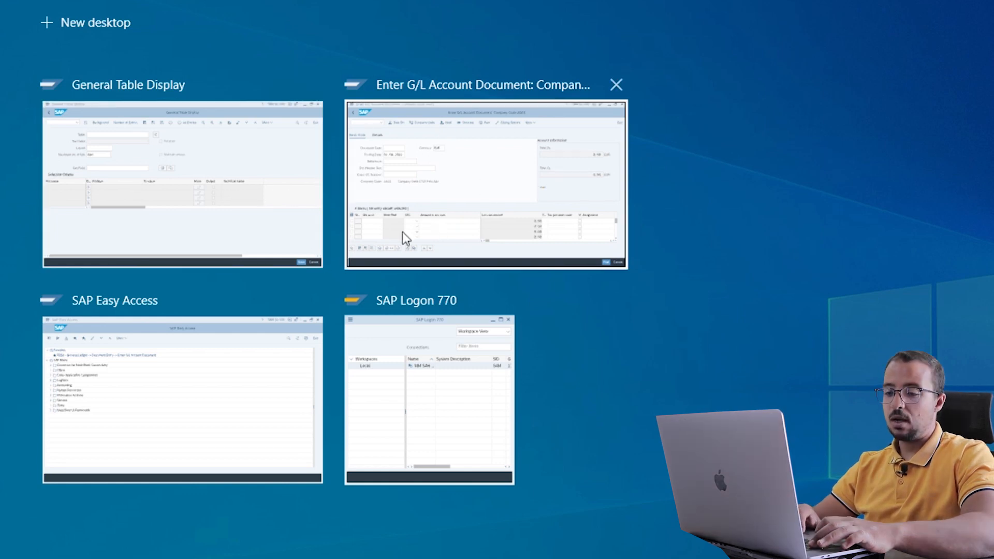
click(182, 183)
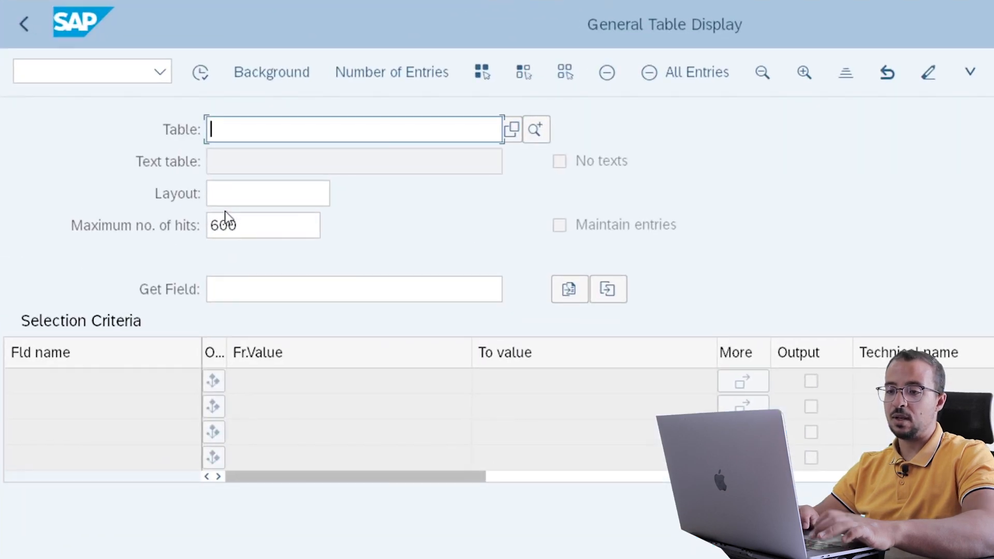
click(267, 193)
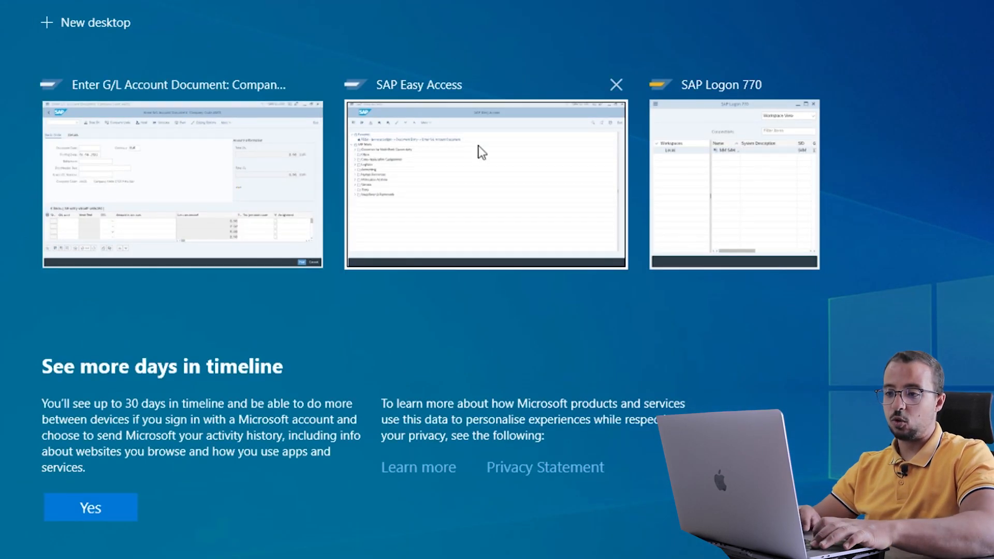
mouse_move(333, 209)
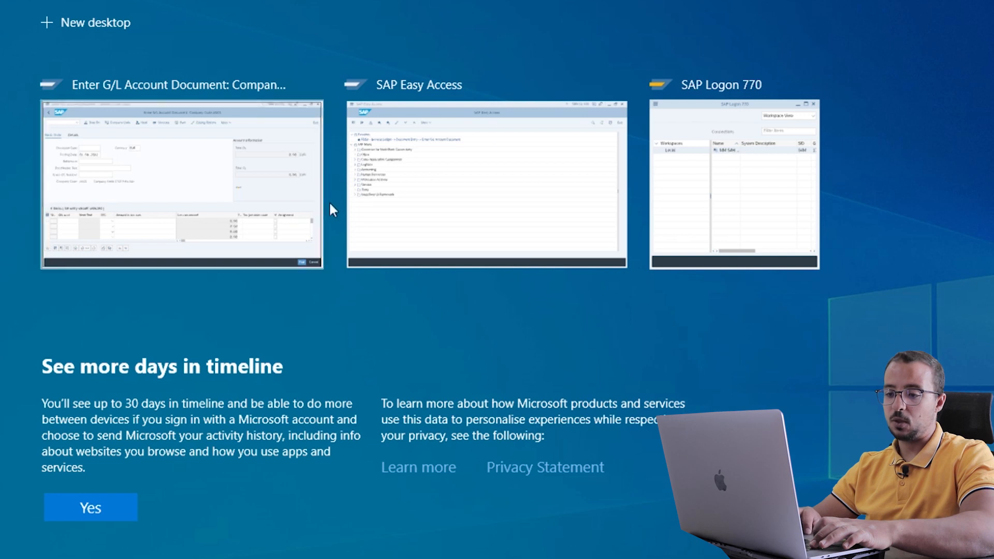
click(180, 183)
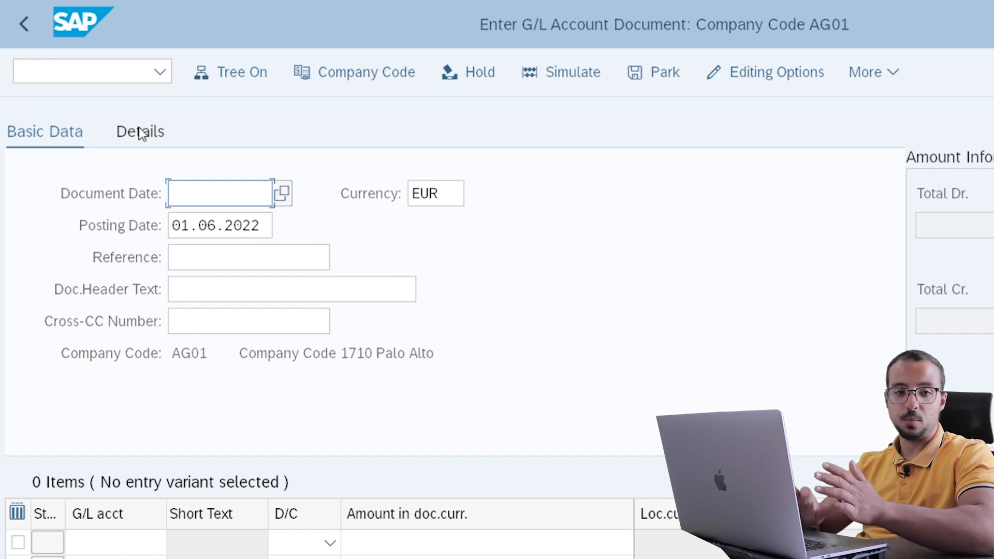
Step: List sessions with /o, delete the G/L posting session, and confirm remaining windows
click(82, 71)
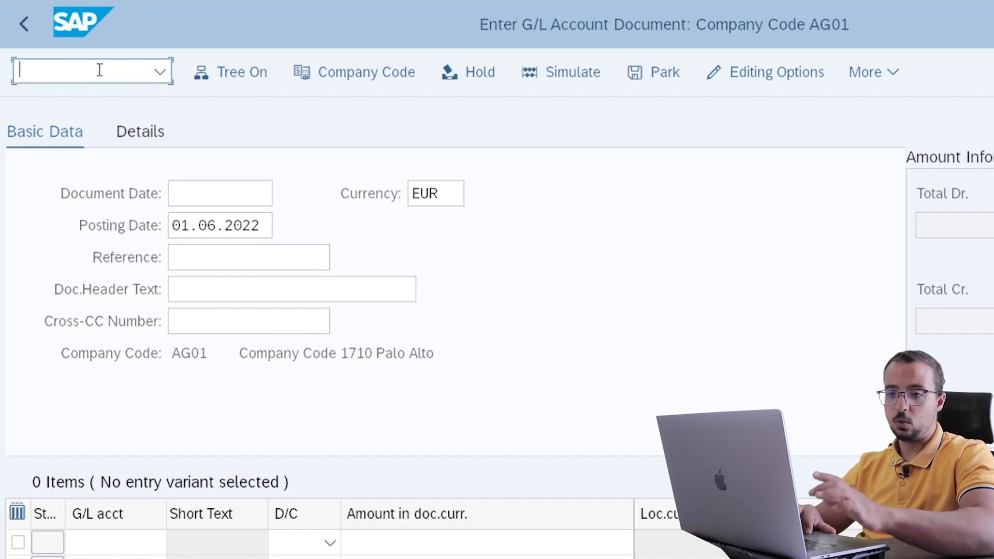
text(/o)
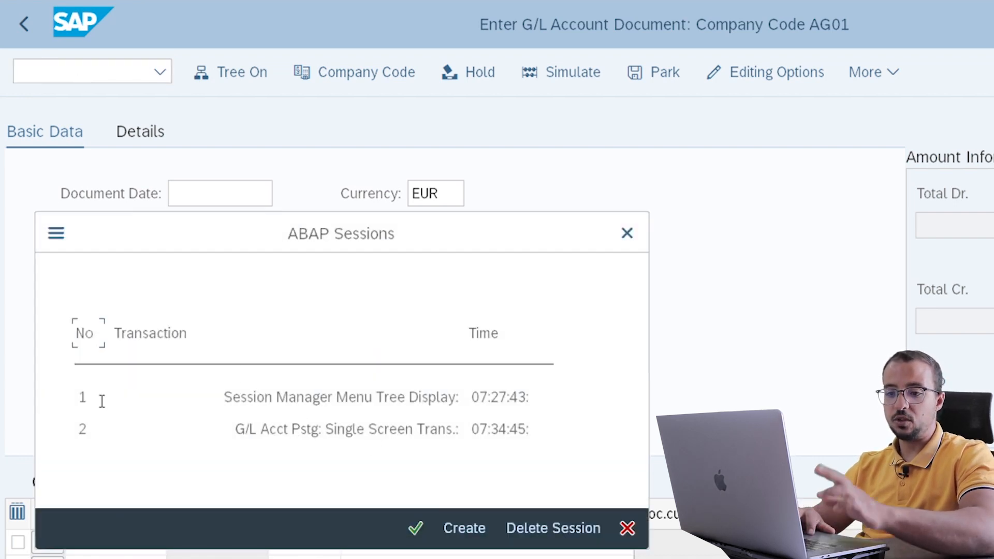
mouse_move(91, 418)
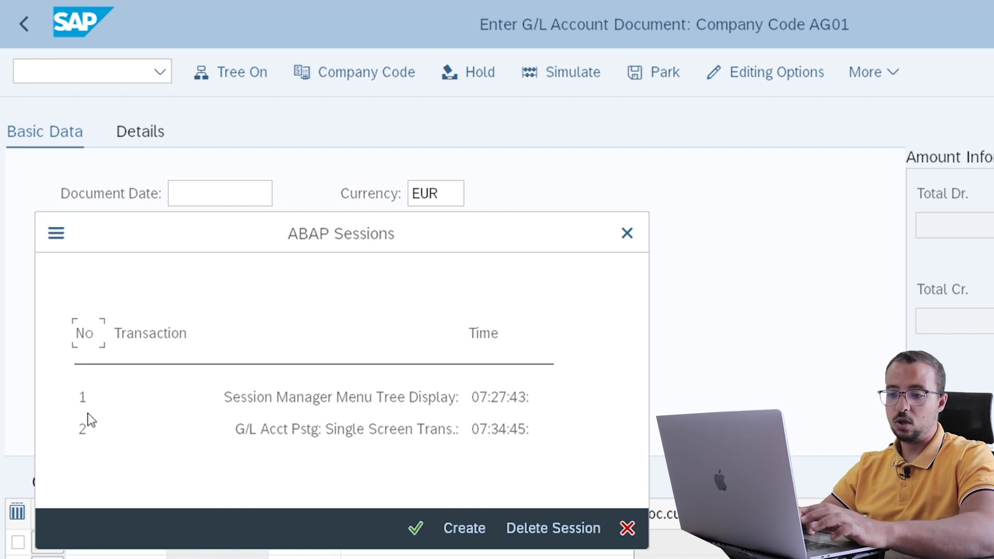
mouse_move(407, 401)
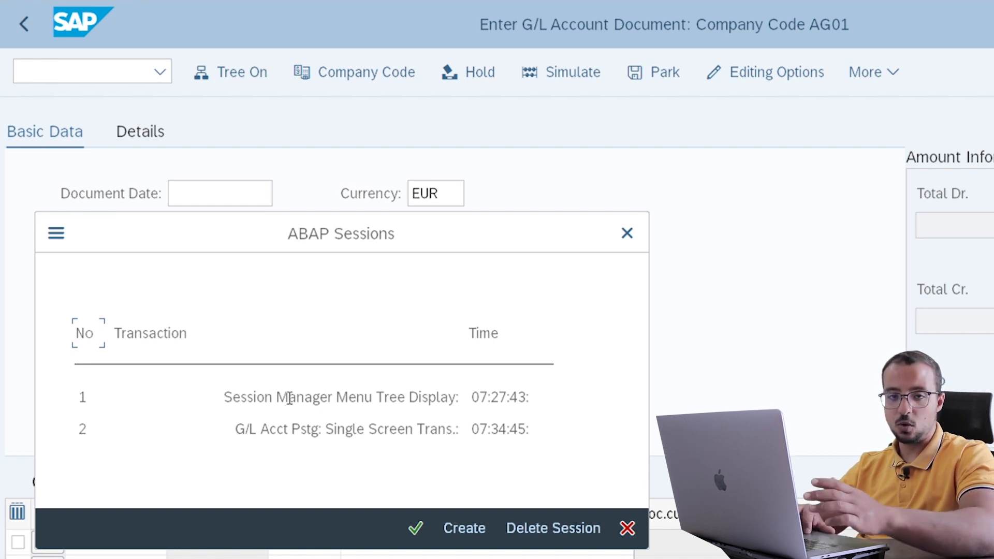
mouse_move(110, 426)
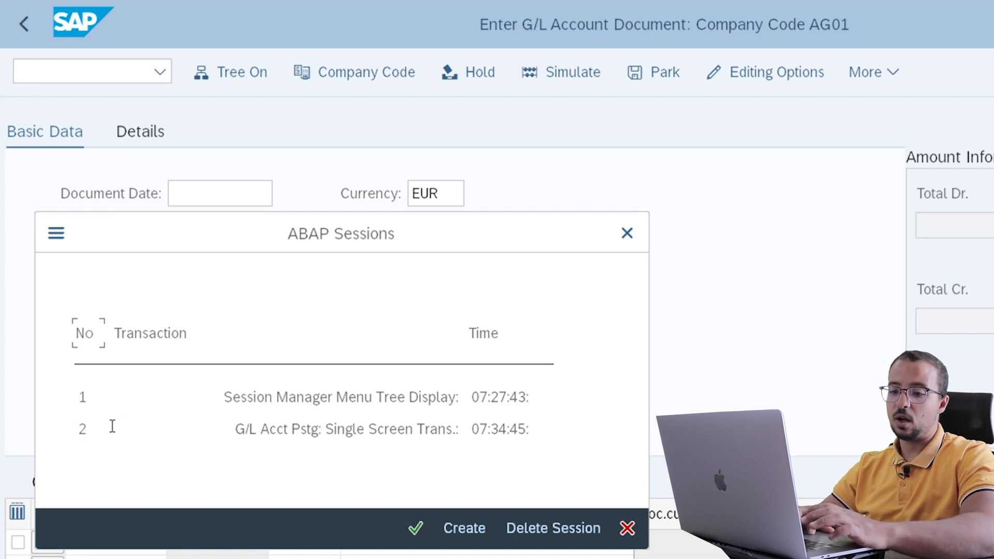
mouse_move(486, 468)
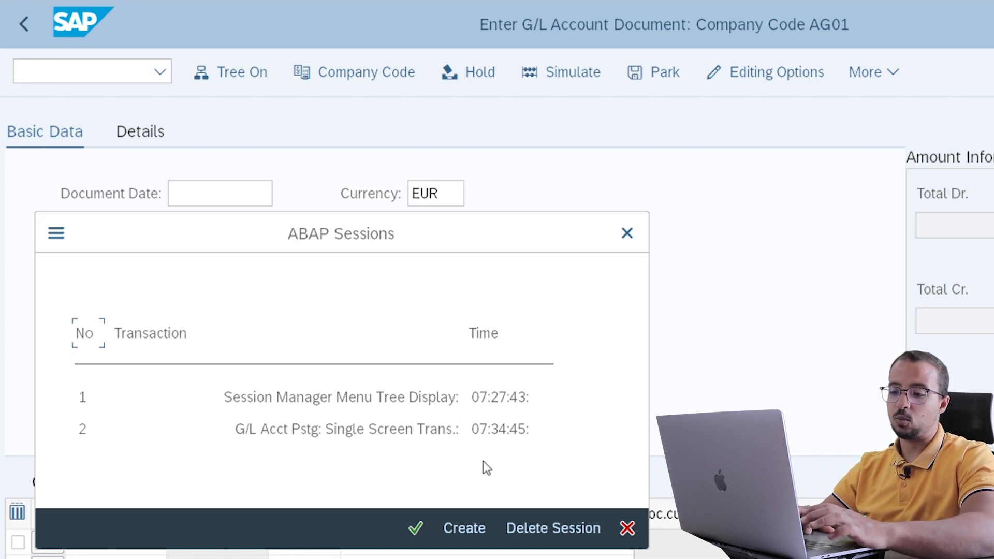
mouse_move(240, 455)
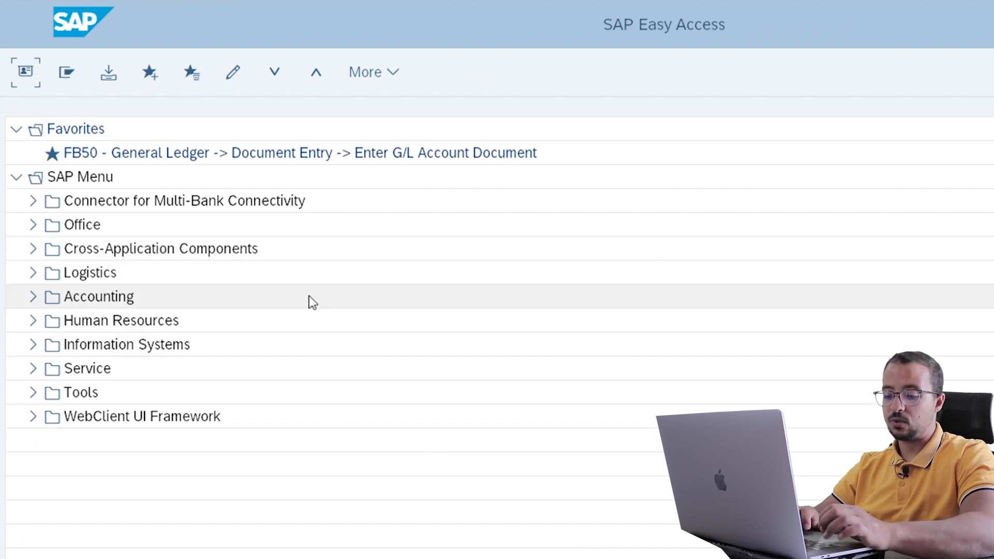
key(Win+Tab)
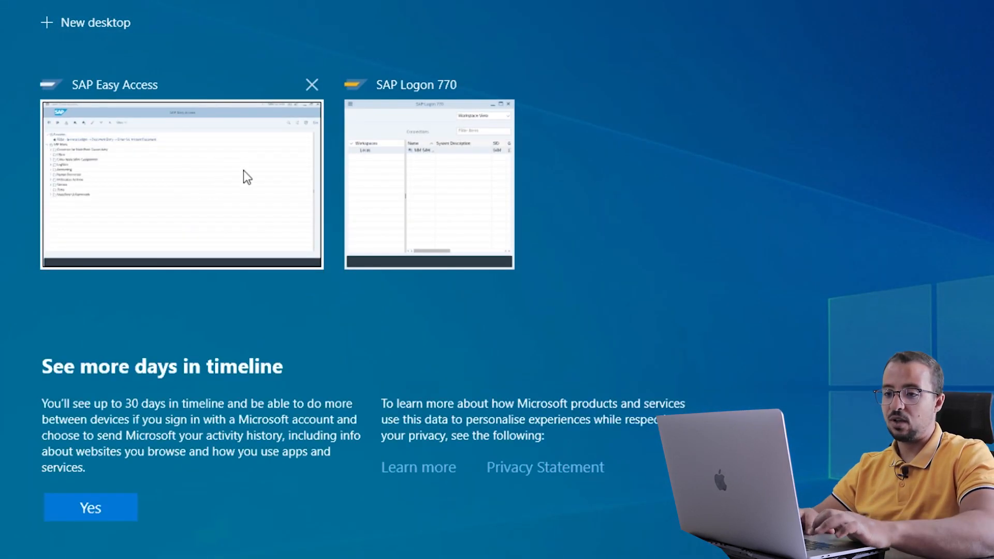
mouse_move(218, 185)
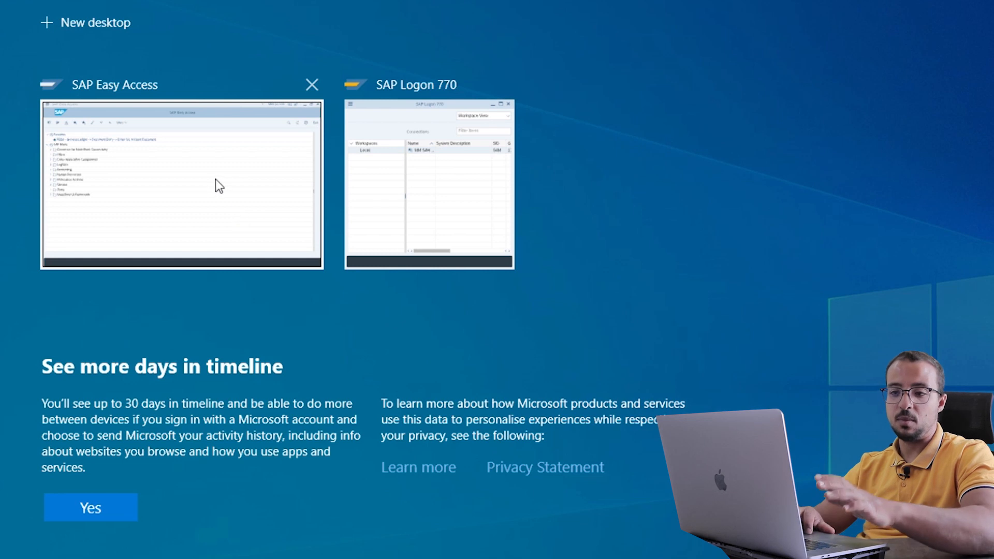
Step: Bring SAP Easy Access to the front and submit the /H debugging command
click(181, 184)
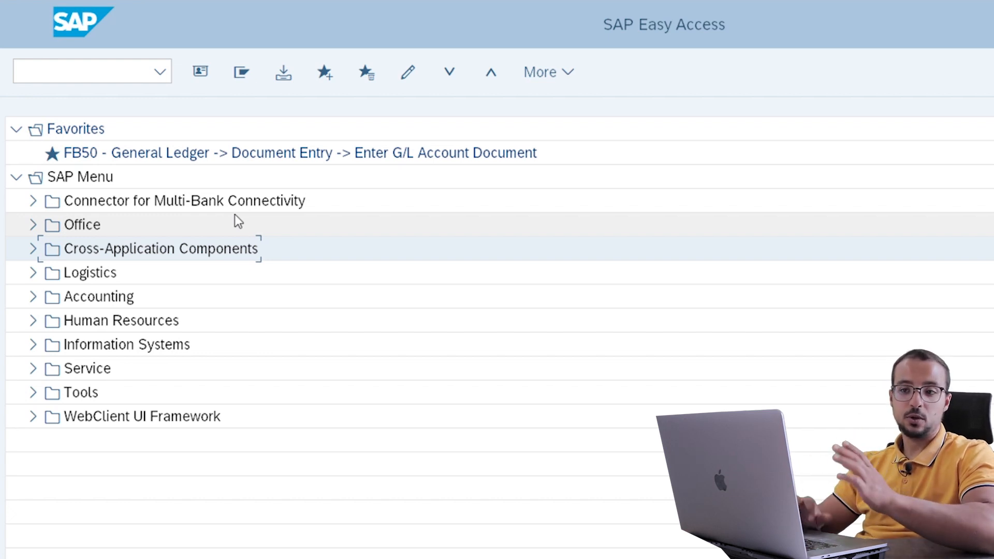
text(/H)
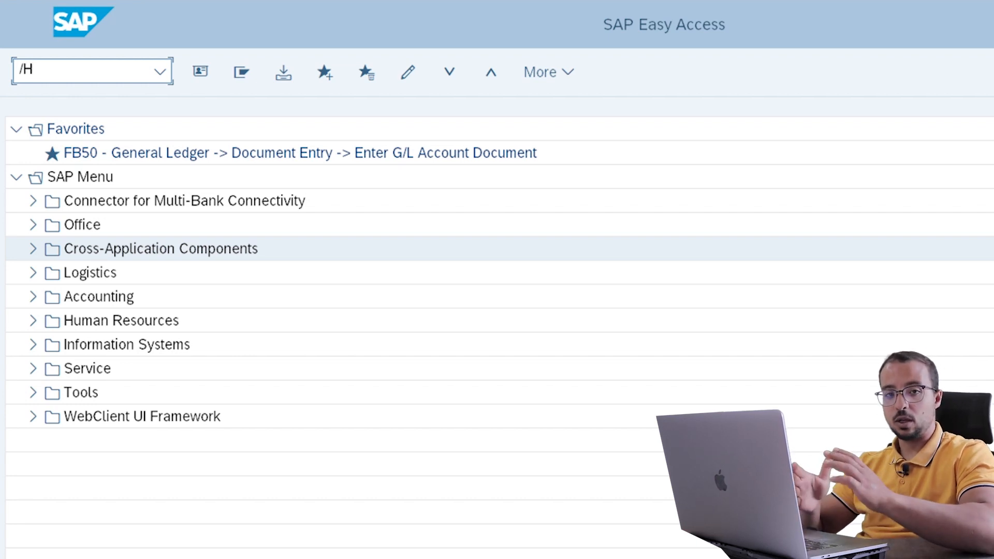
click(92, 70)
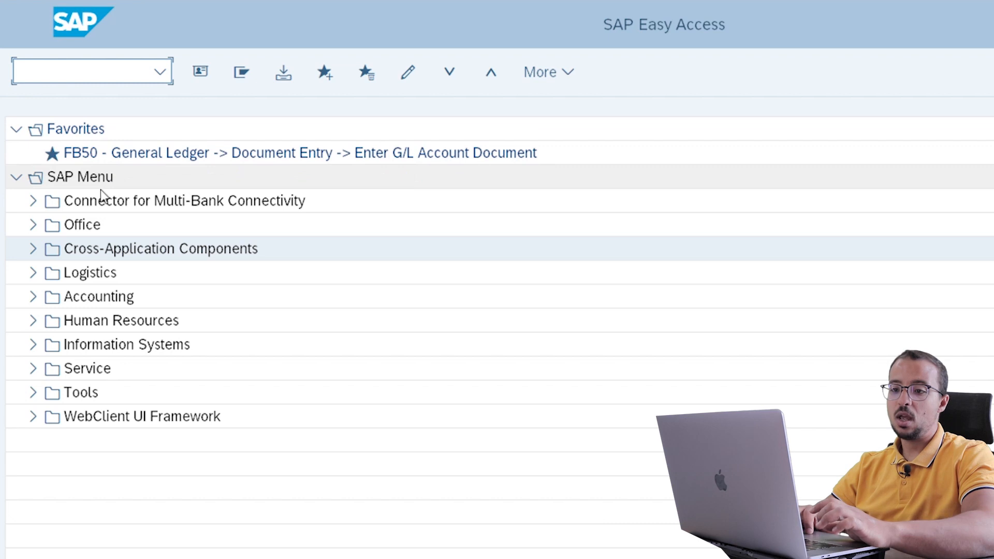
mouse_move(83, 153)
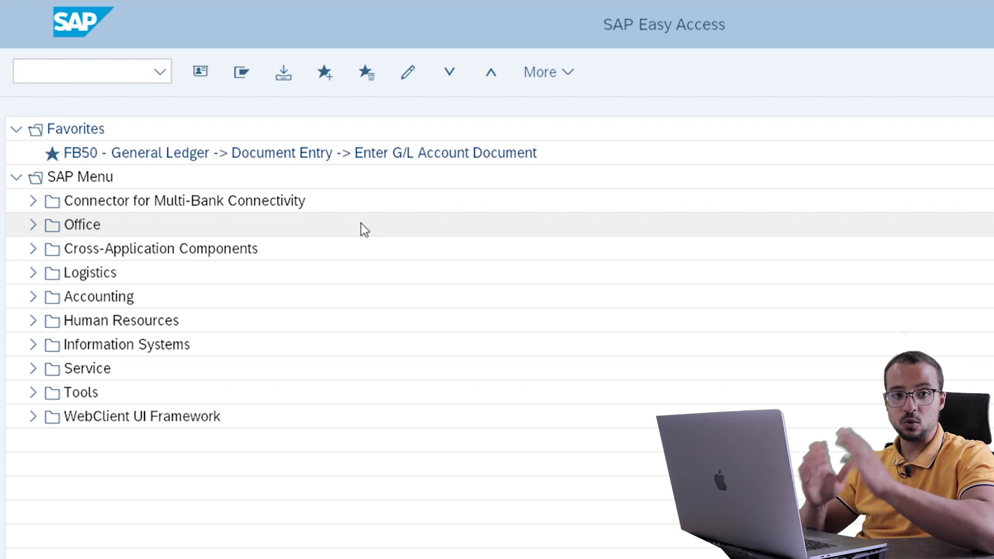
mouse_move(192, 106)
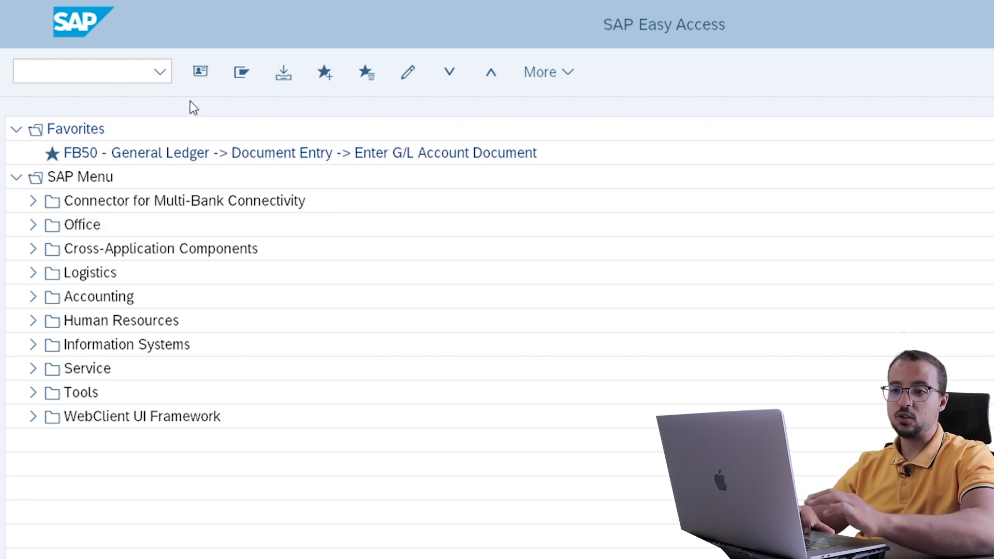
Step: Type /NEX without submitting and return to one of four Easy Access sessions
text(/)
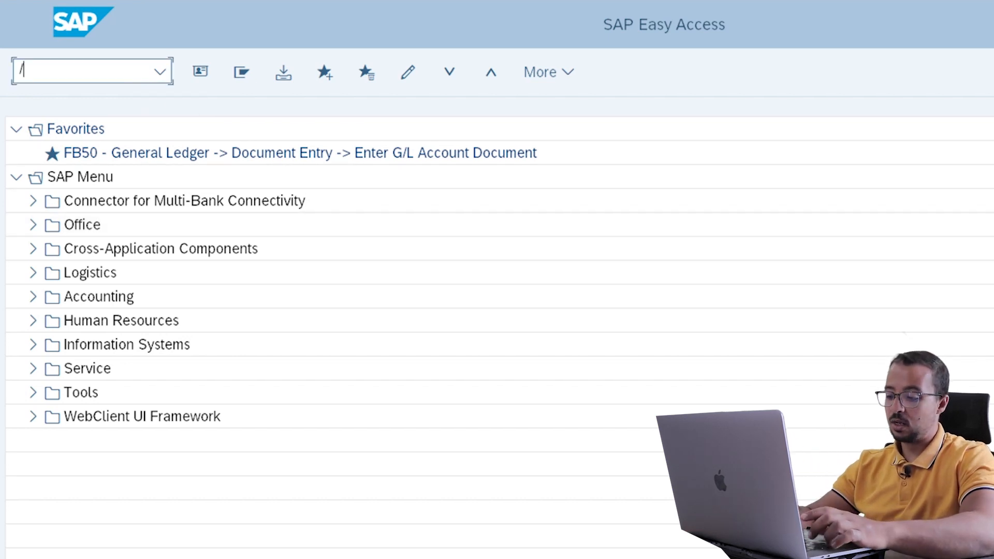
text(NEX)
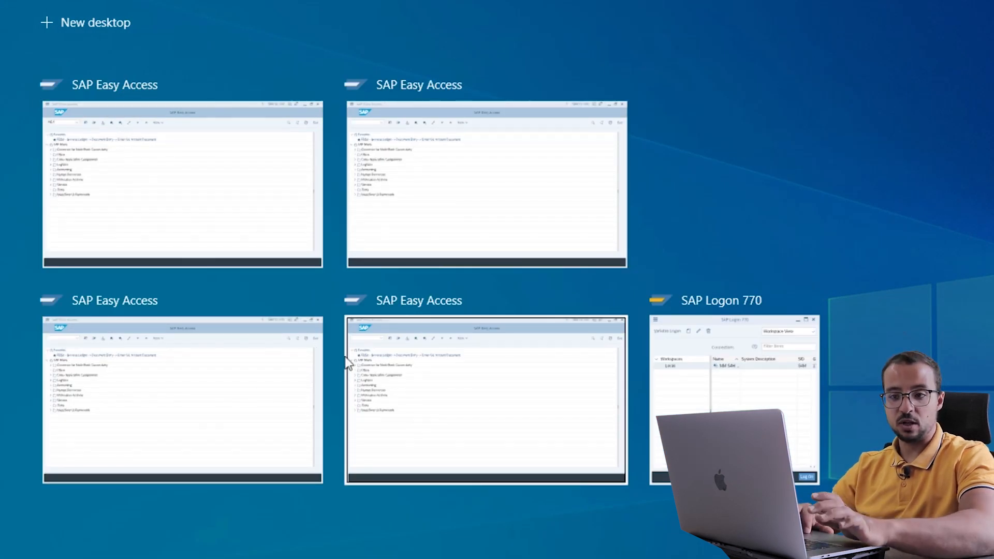
click(182, 183)
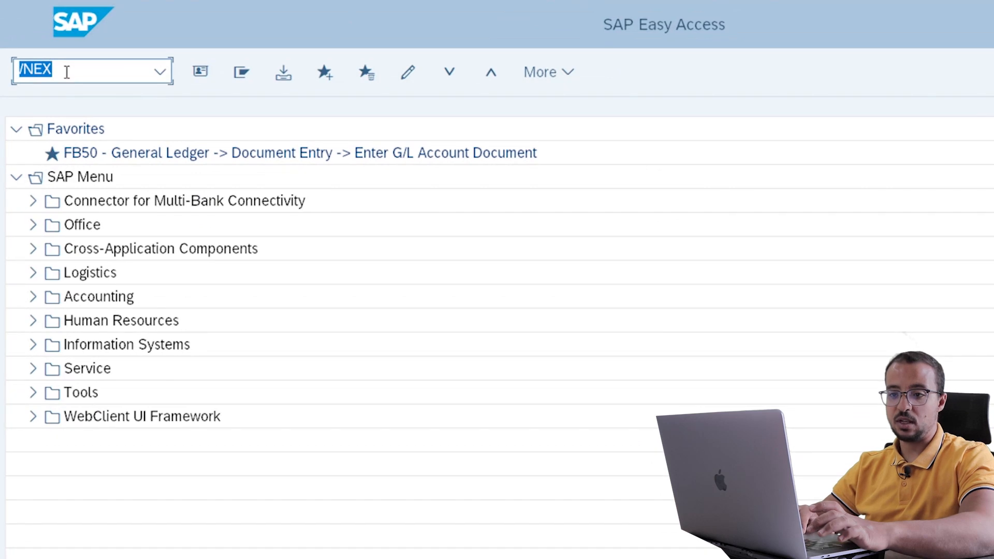